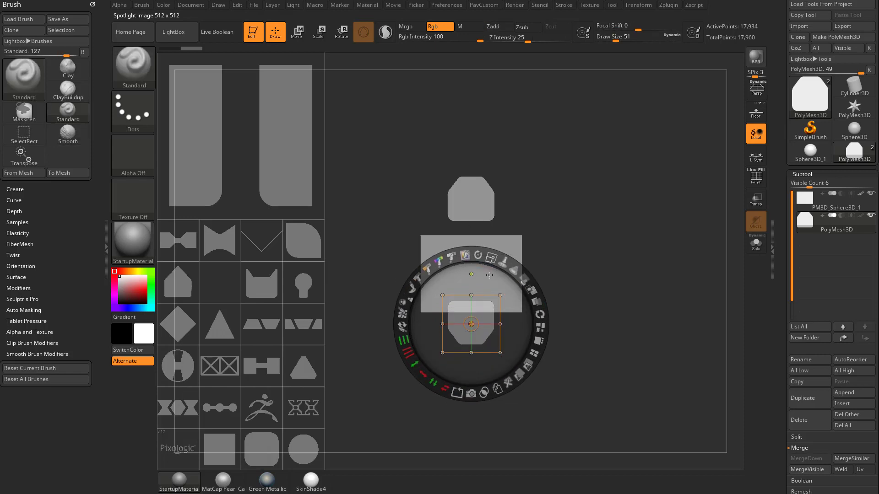
# Step: Select the flat PM3D_Sphere3D_1 plane in the Subtool palette with Spotlight still open
pyautogui.click(67, 135)
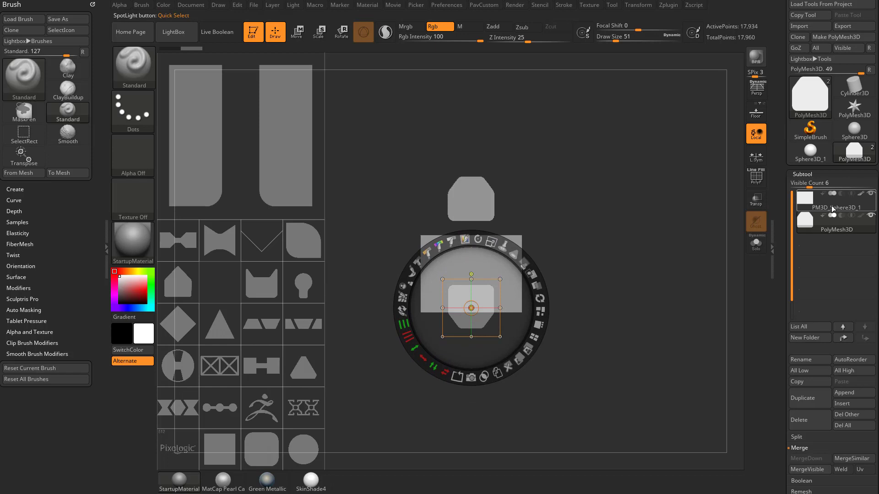
pyautogui.click(835, 201)
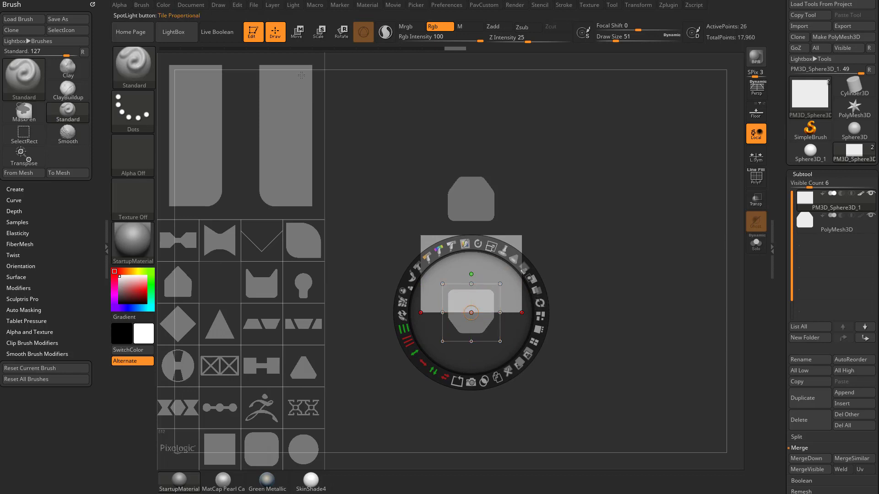
pyautogui.moveTo(220, 32)
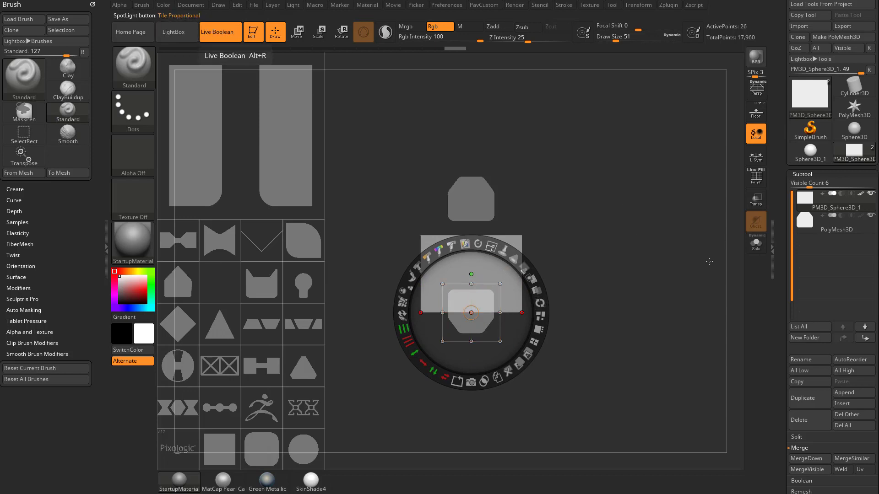
pyautogui.moveTo(691, 298)
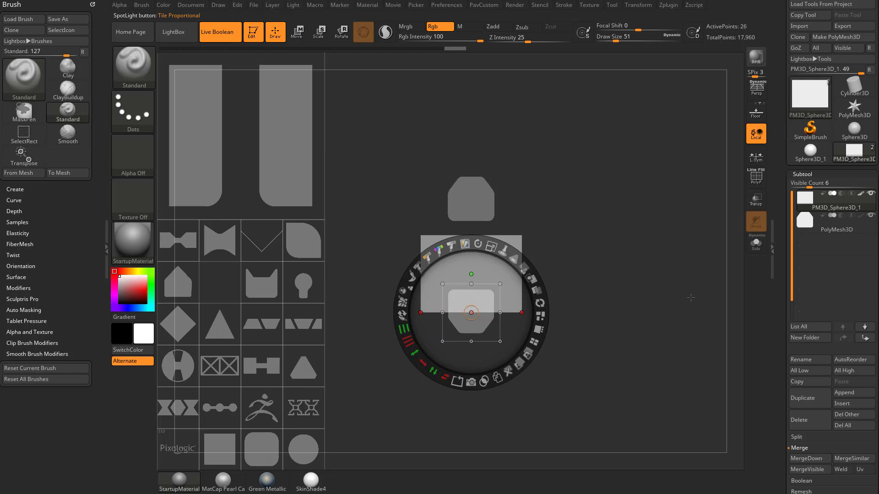
pyautogui.moveTo(679, 295)
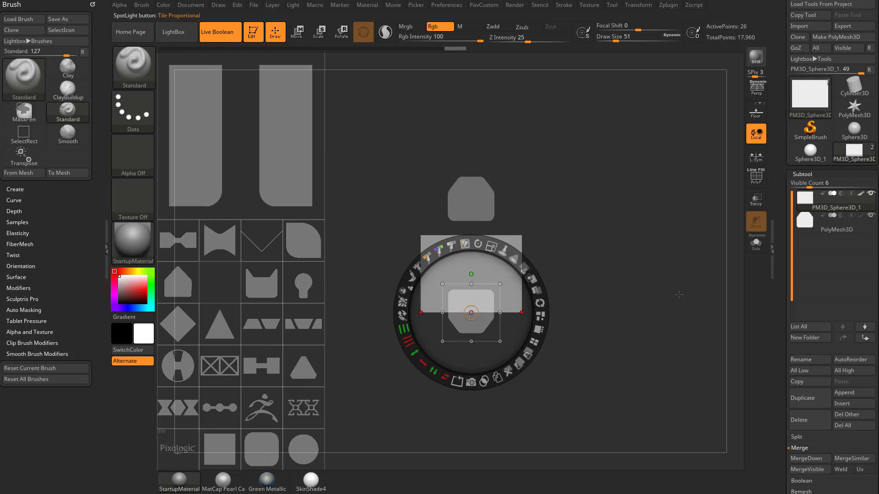
pyautogui.moveTo(600, 321)
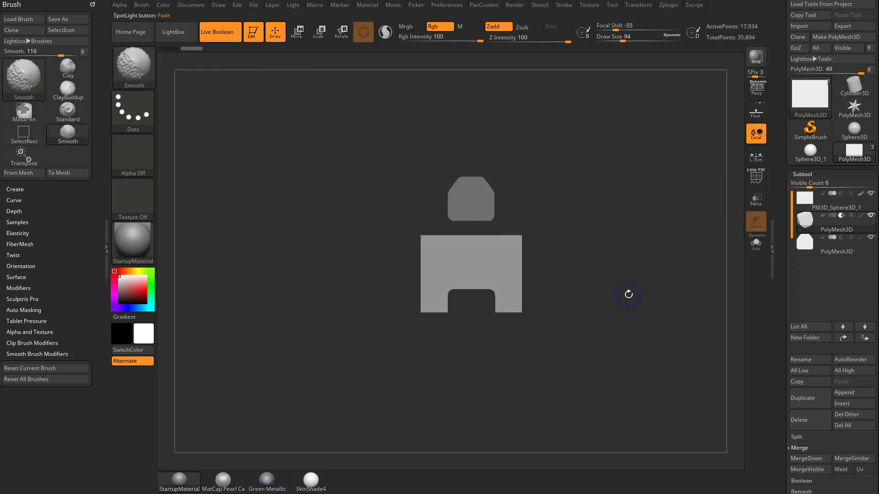
# Step: Enable Live Boolean and make the top shape's subtool active for the subtractive cut
pyautogui.click(67, 109)
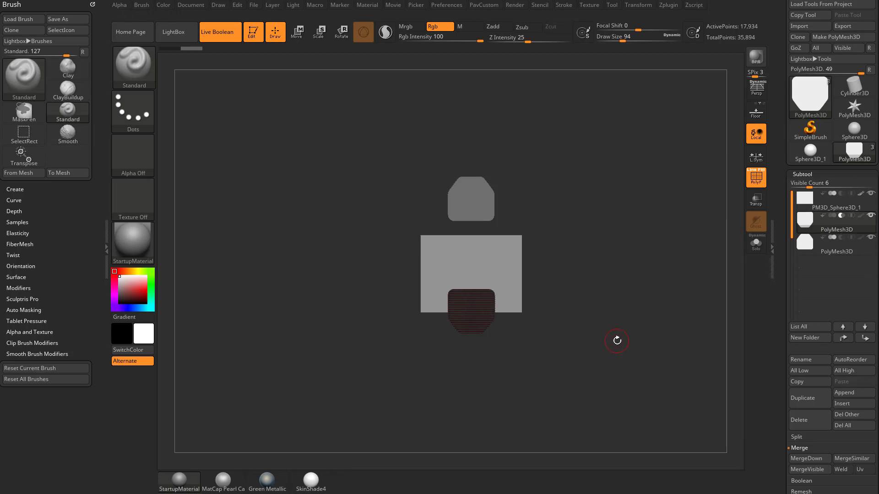
pyautogui.moveTo(470, 195)
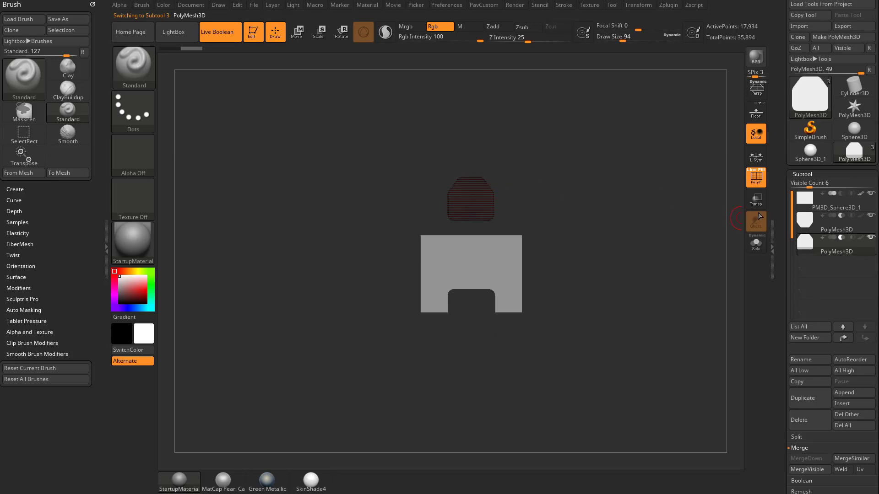
pyautogui.click(299, 32)
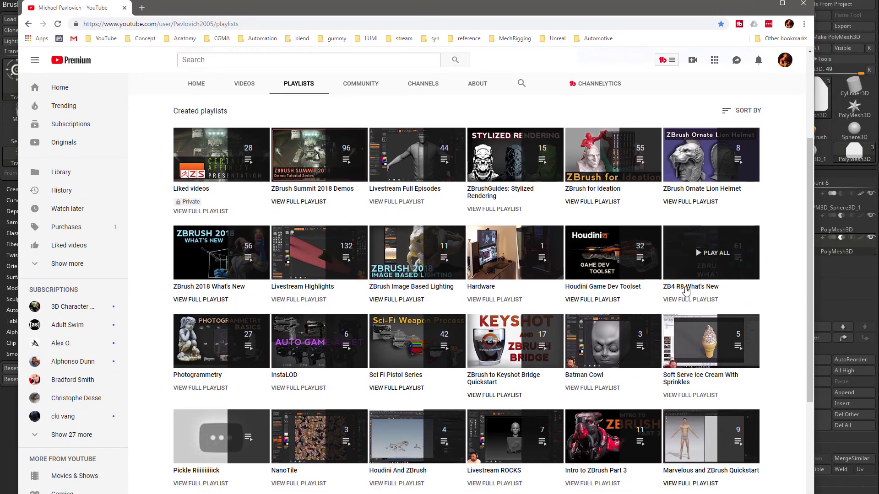
pyautogui.moveTo(173, 308)
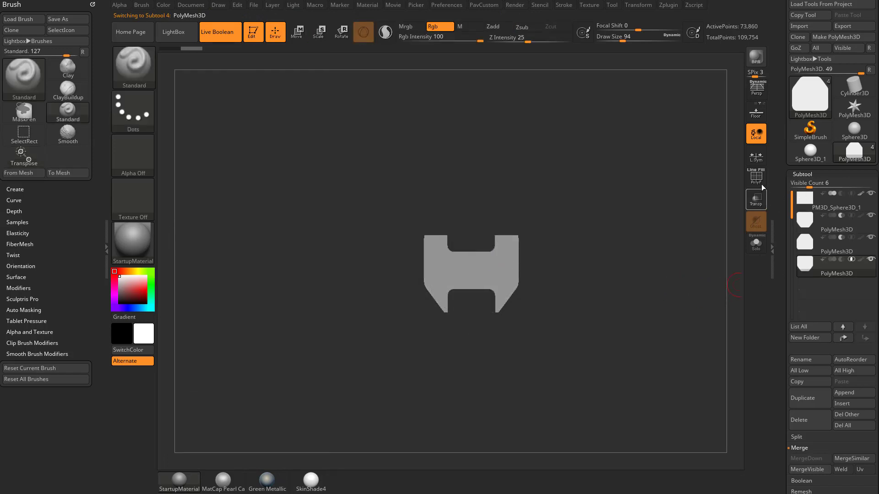
# Step: Toggle PolyF on and off to check the intersected H-shaped piece's wireframe
pyautogui.click(755, 177)
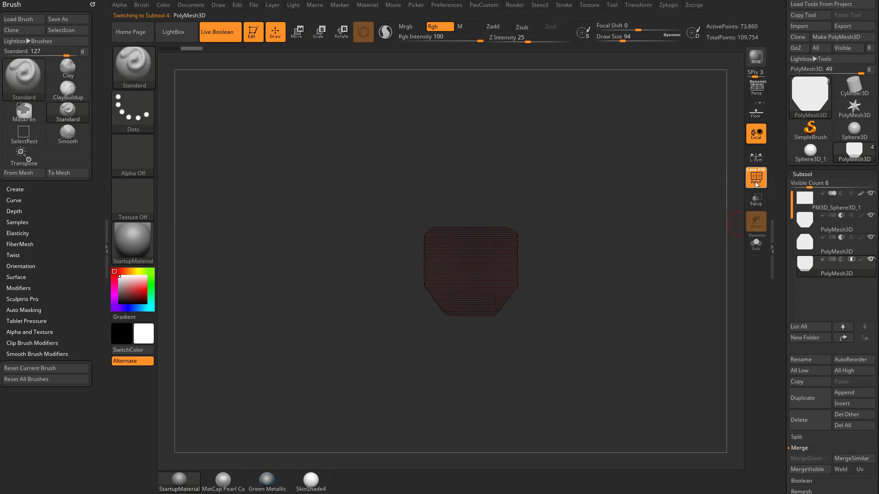
pyautogui.click(755, 175)
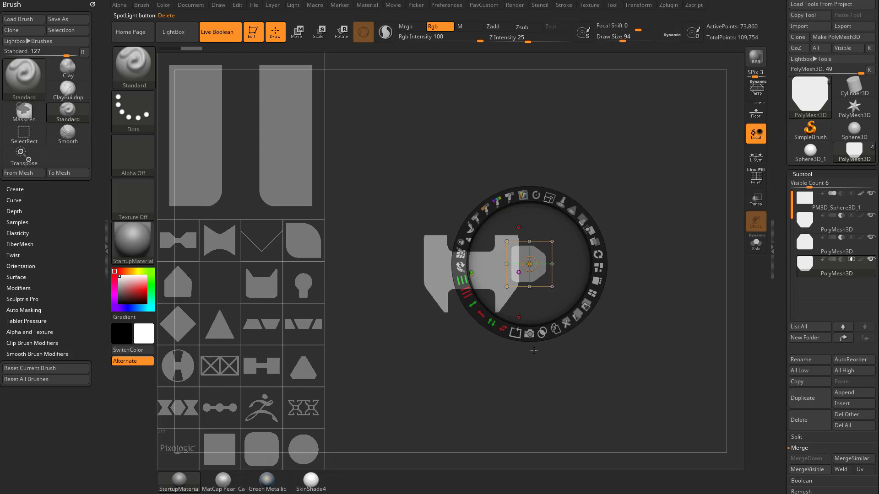
# Step: Paint the rounded alpha as a new subtool and view it with Solo
pyautogui.click(67, 135)
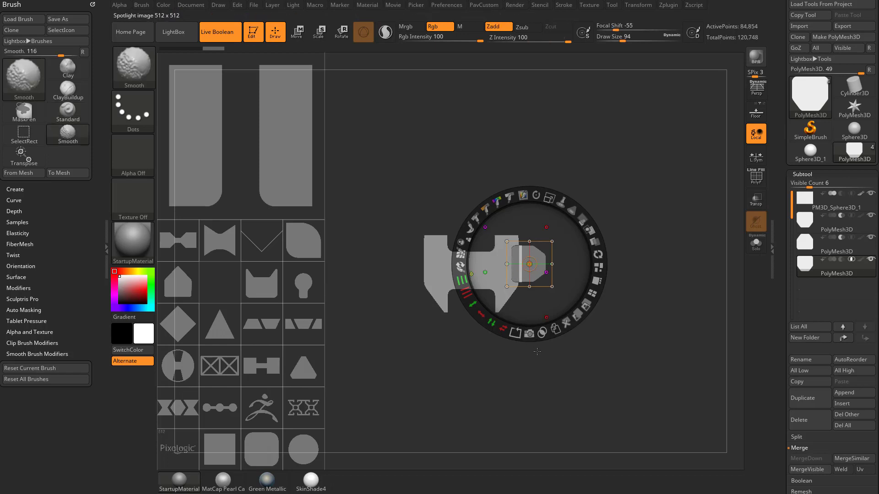
pyautogui.click(755, 245)
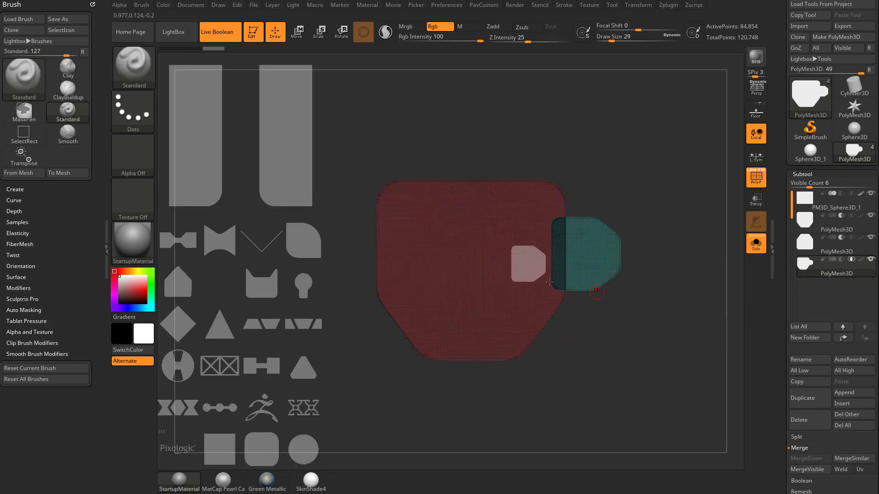
# Step: Drag the Edit menu's Undo History back several steps to restore the H-shape with its tab
pyautogui.click(218, 4)
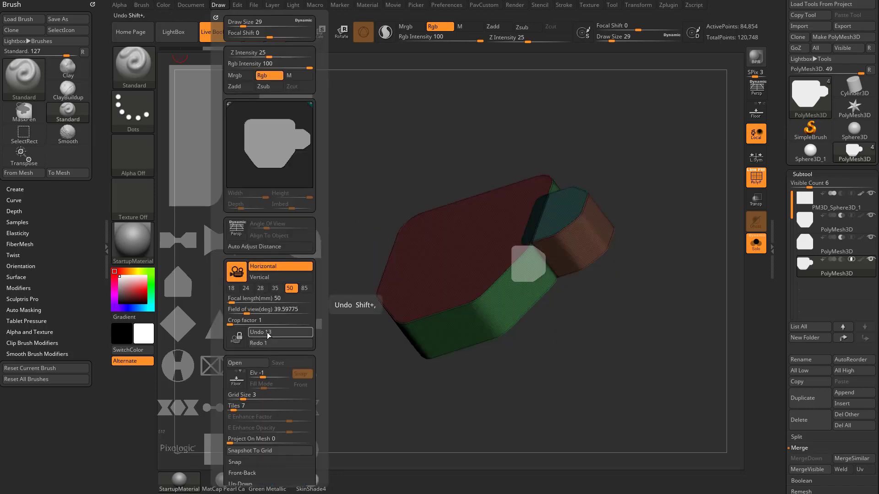
pyautogui.click(258, 332)
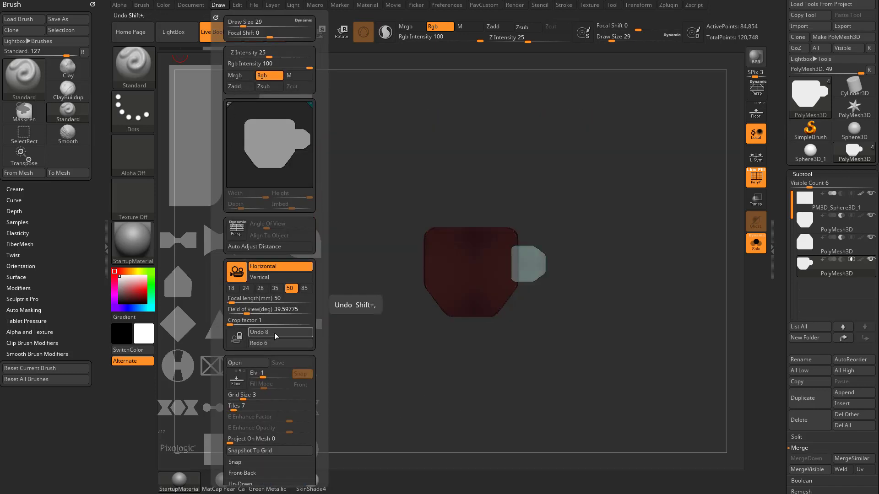
pyautogui.click(527, 264)
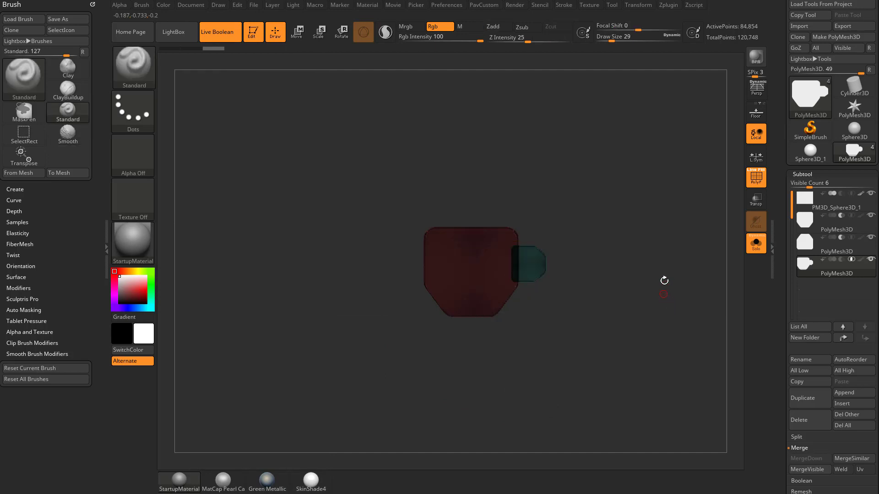
pyautogui.click(24, 139)
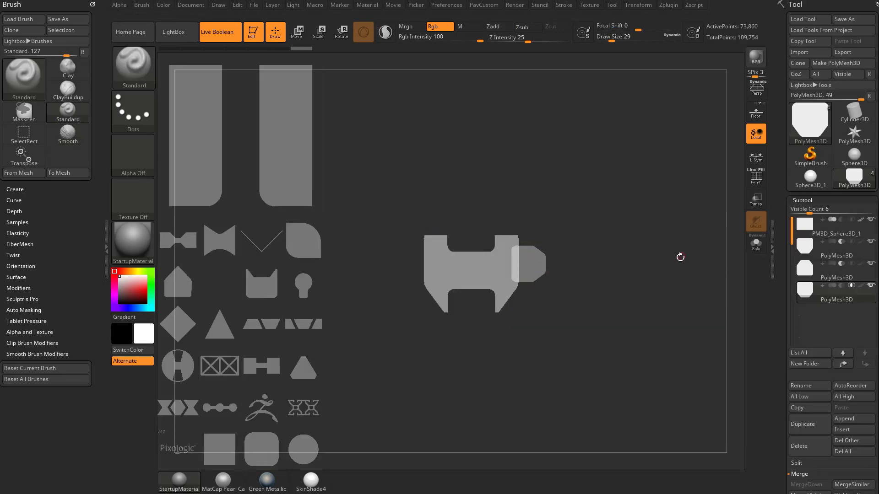
pyautogui.moveTo(489, 255)
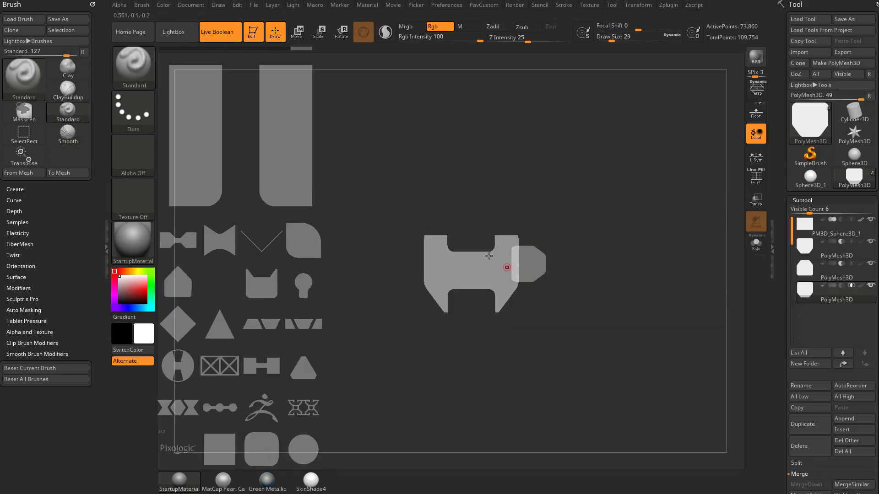
# Step: Select PM3D_Sphere3D_1 in the Subtool list and show PolyF on the joined composite
pyautogui.click(835, 234)
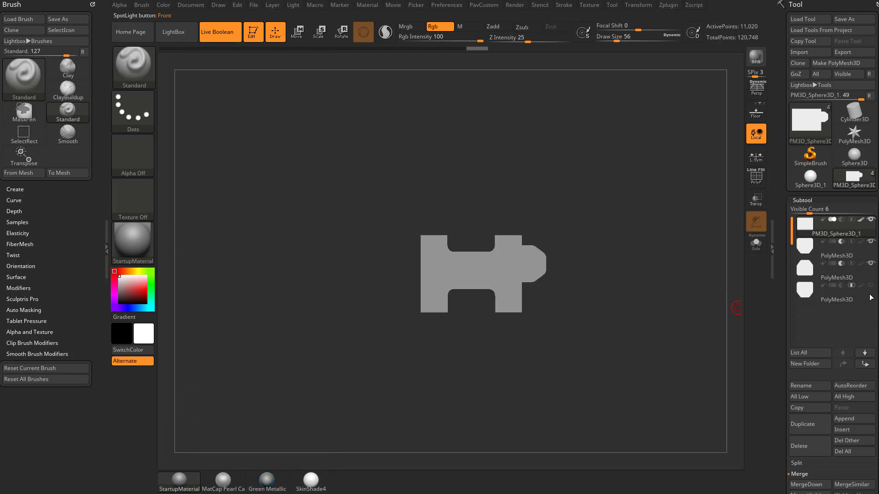
pyautogui.click(756, 176)
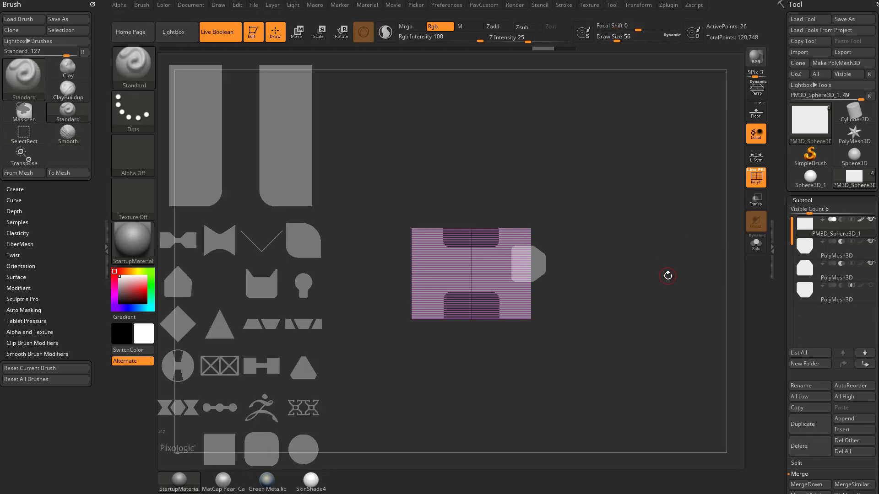
pyautogui.moveTo(510, 259)
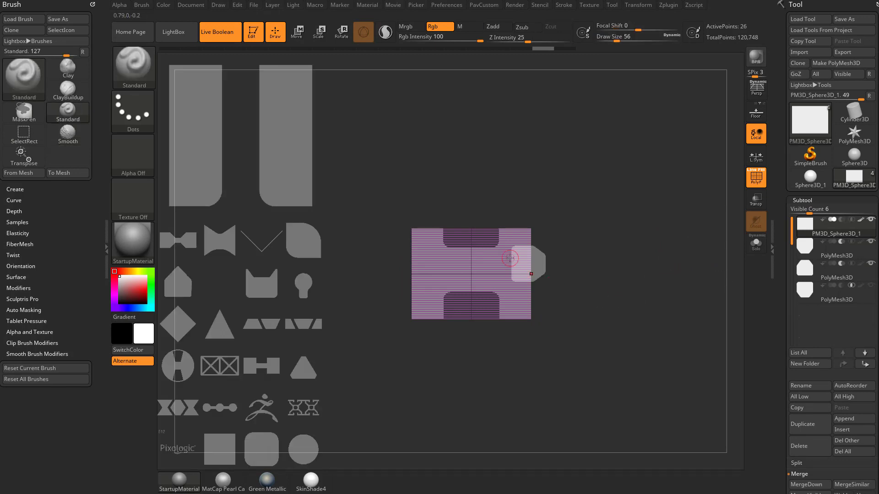